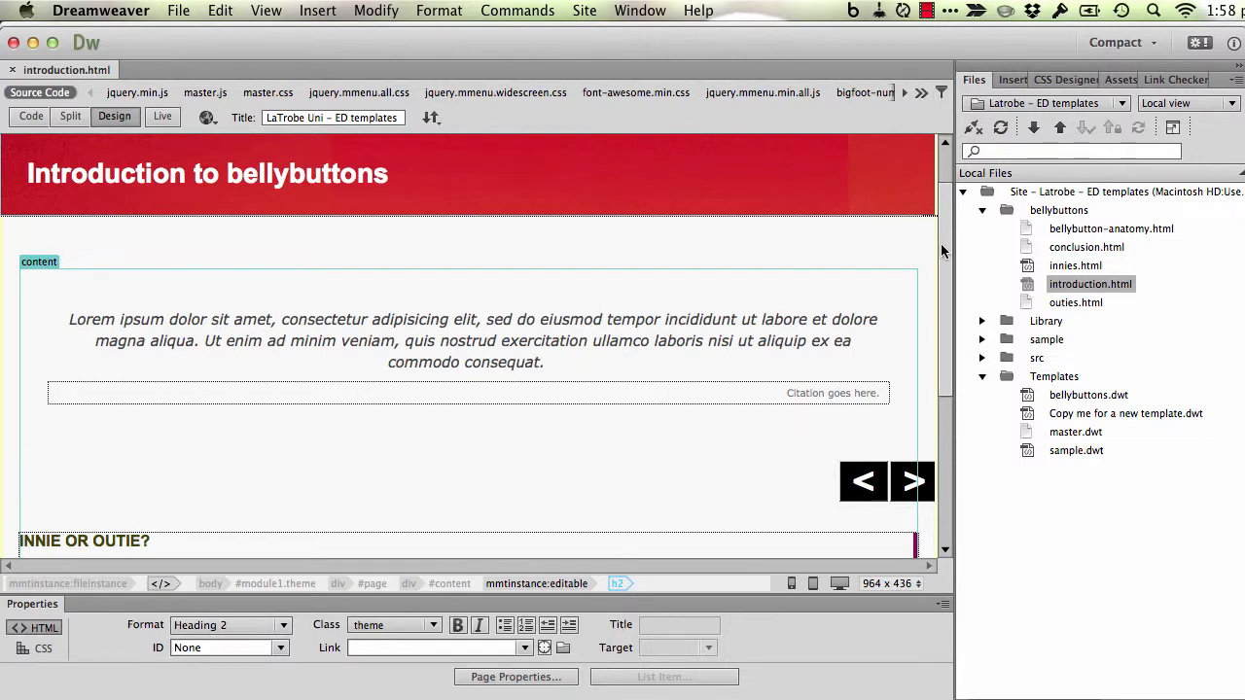
Show the Assets Library items and preview footnote, slider, watch and do, and reading.
scroll("down", 3)
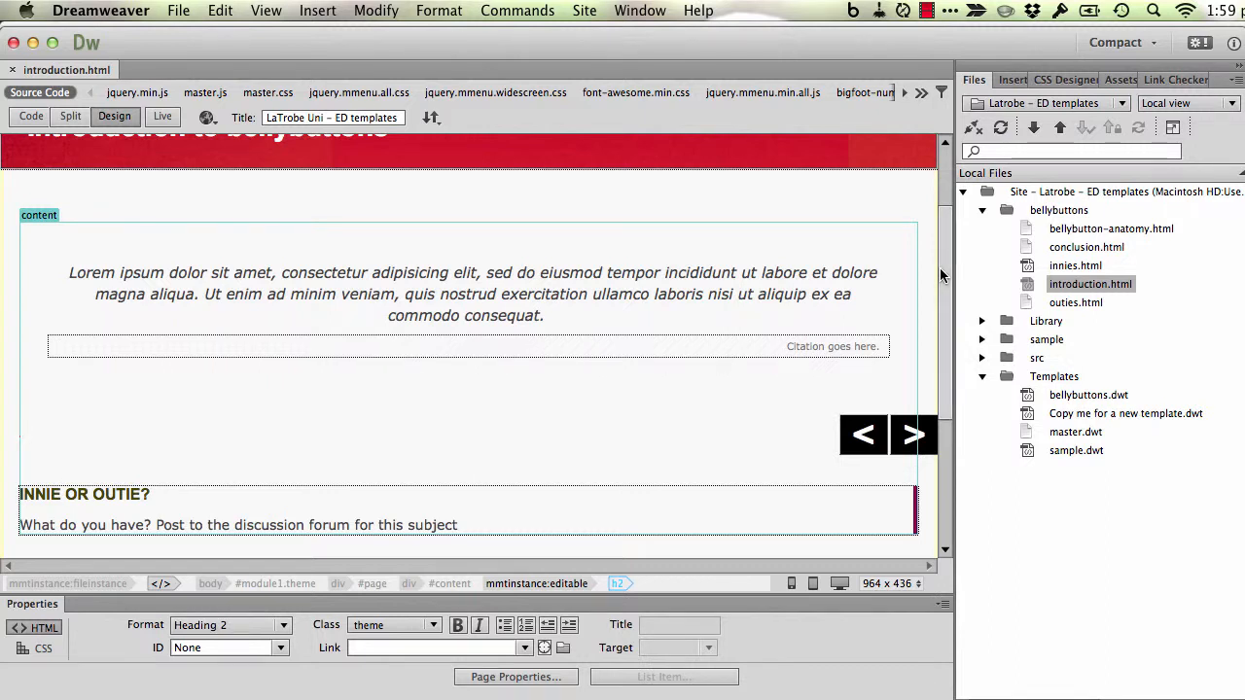
mouse_move(991, 532)
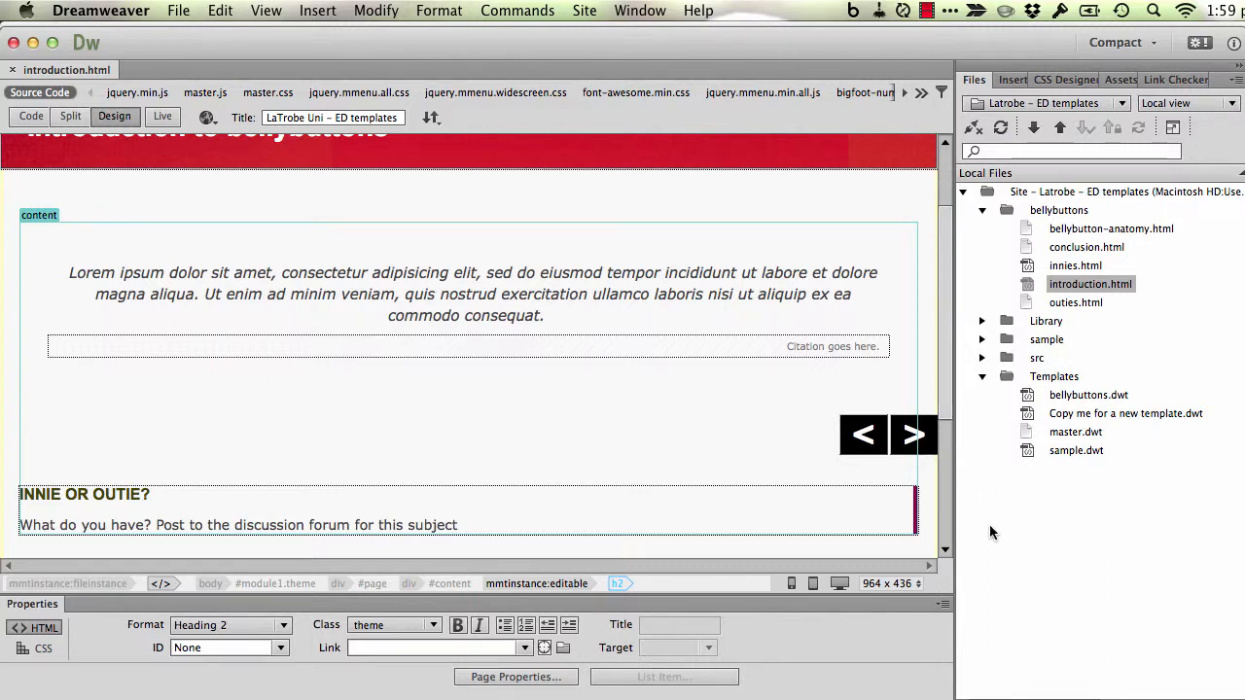
mouse_move(1117, 70)
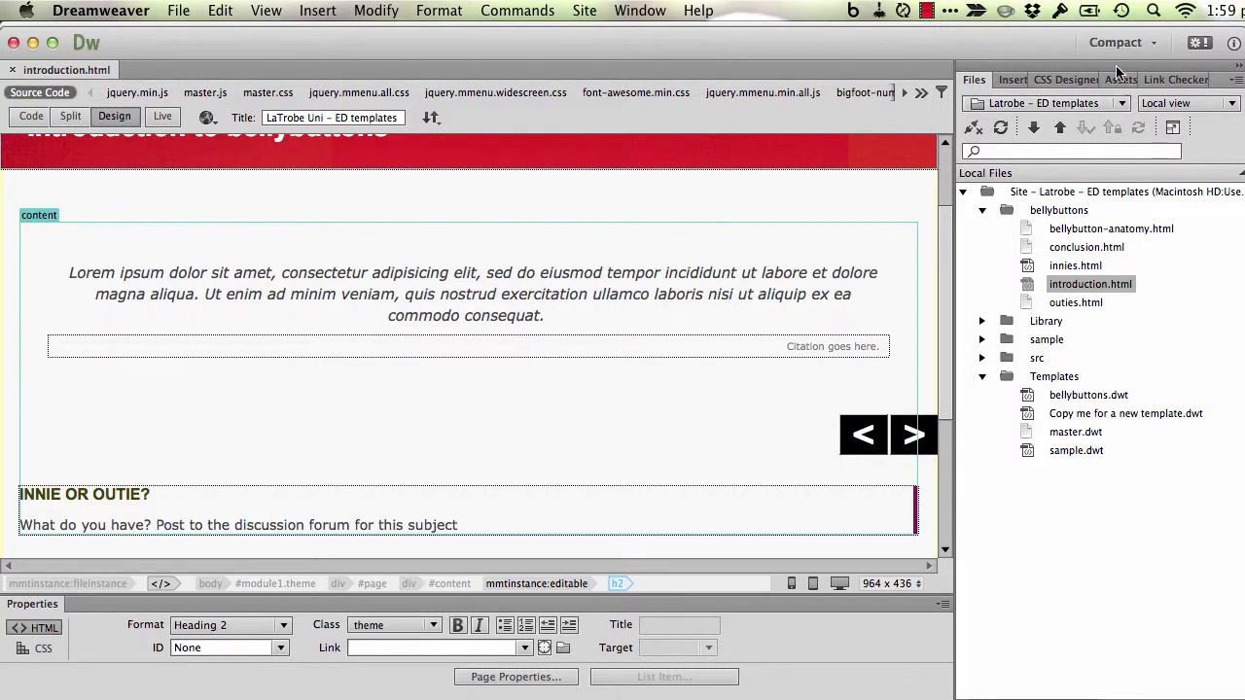
left_click(1116, 80)
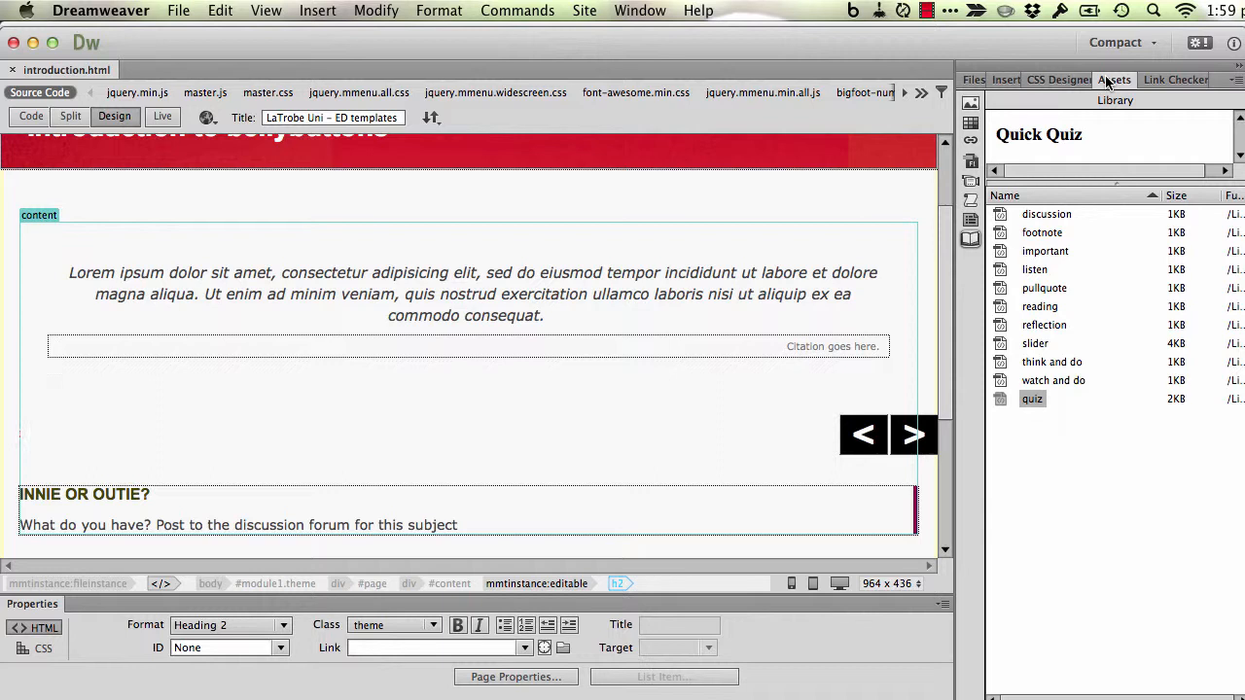
mouse_move(970, 240)
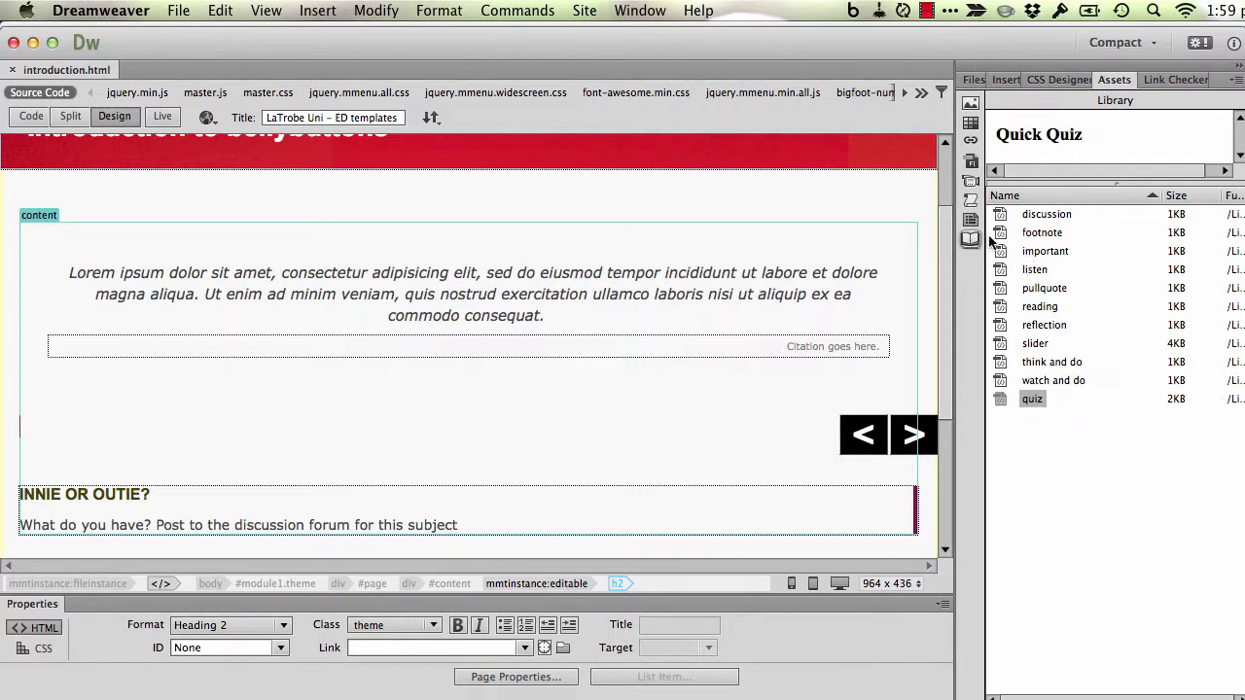
left_click(1042, 232)
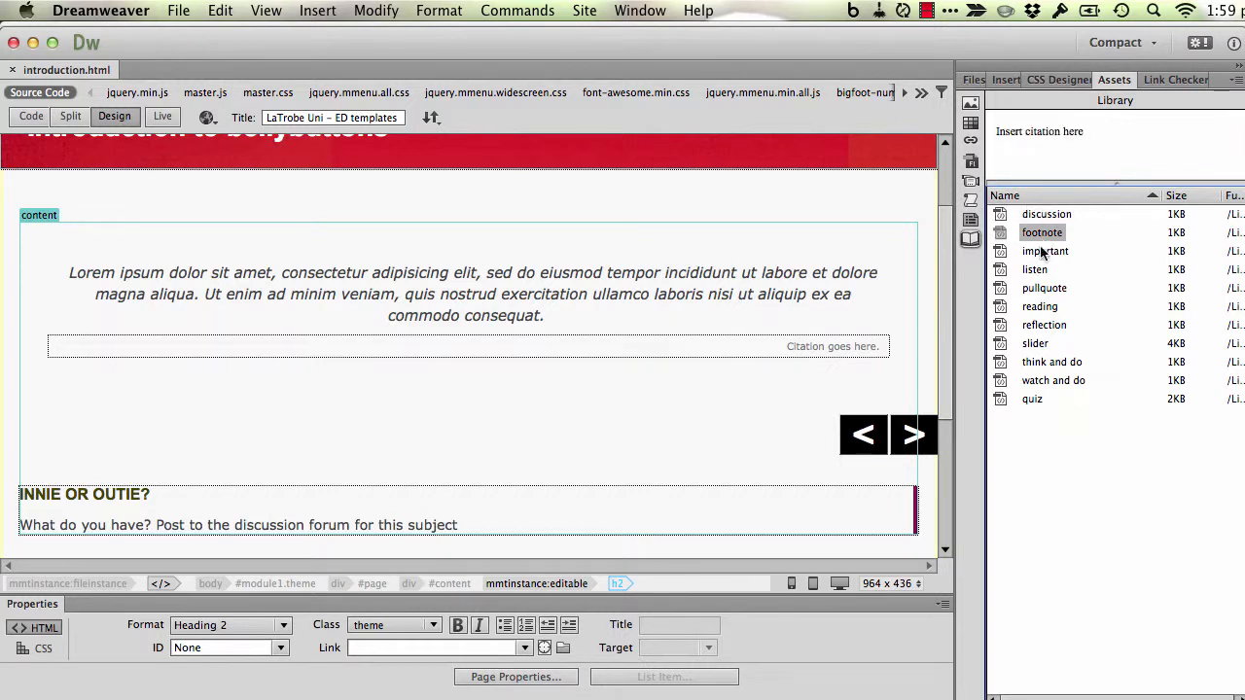
left_click(1040, 307)
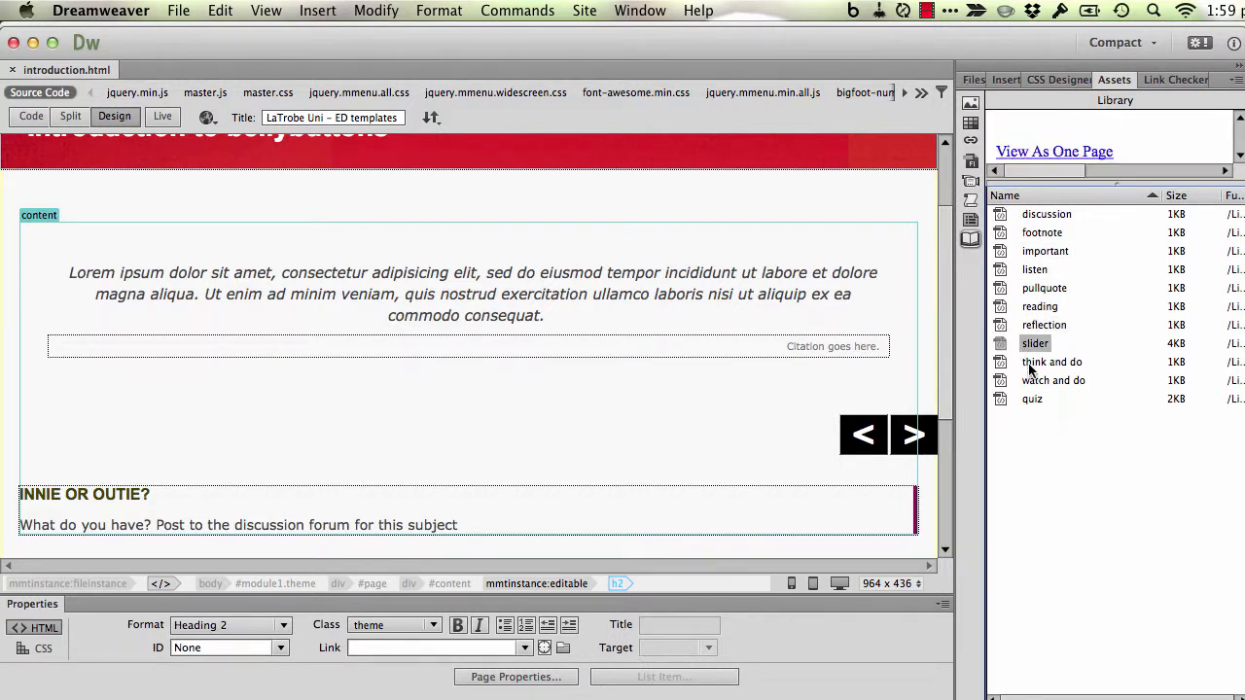
left_click(1052, 380)
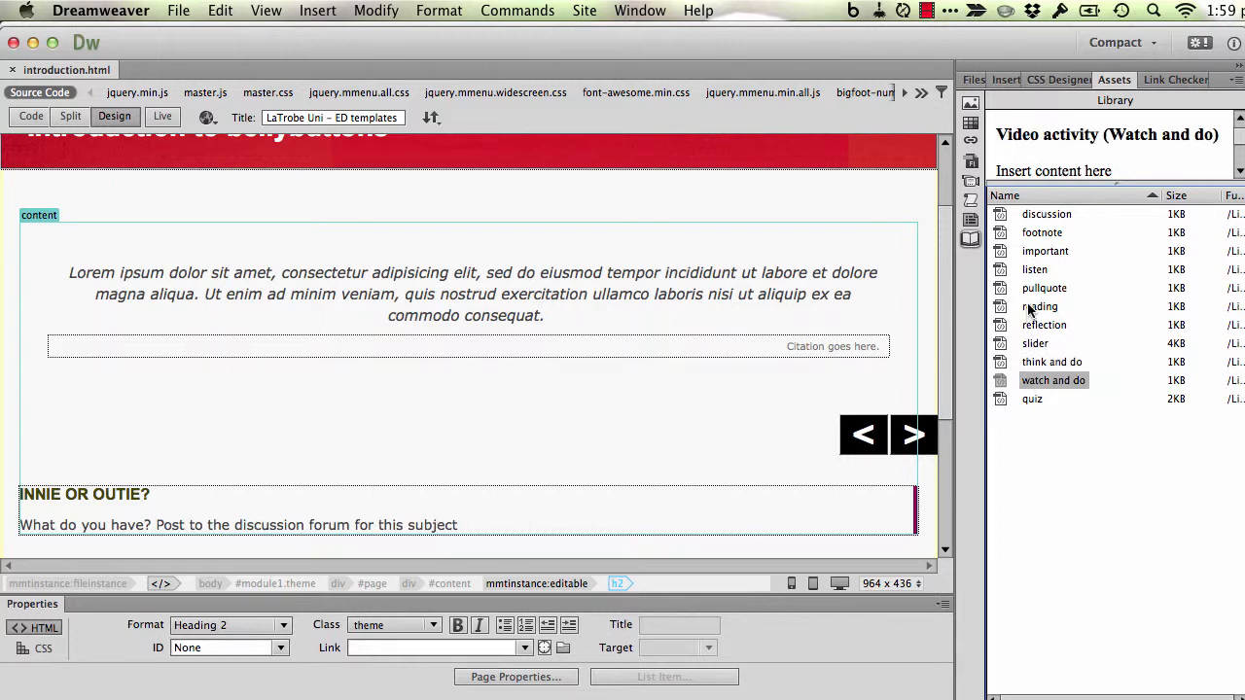
left_click(1040, 306)
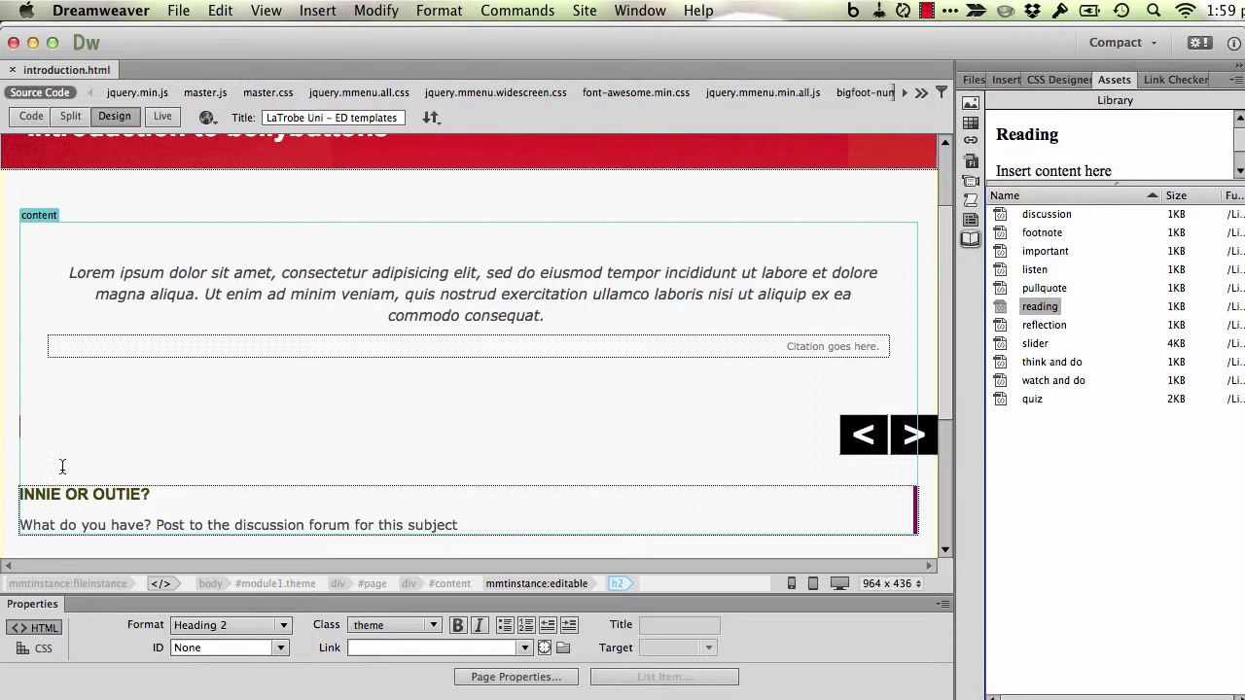
mouse_move(329, 412)
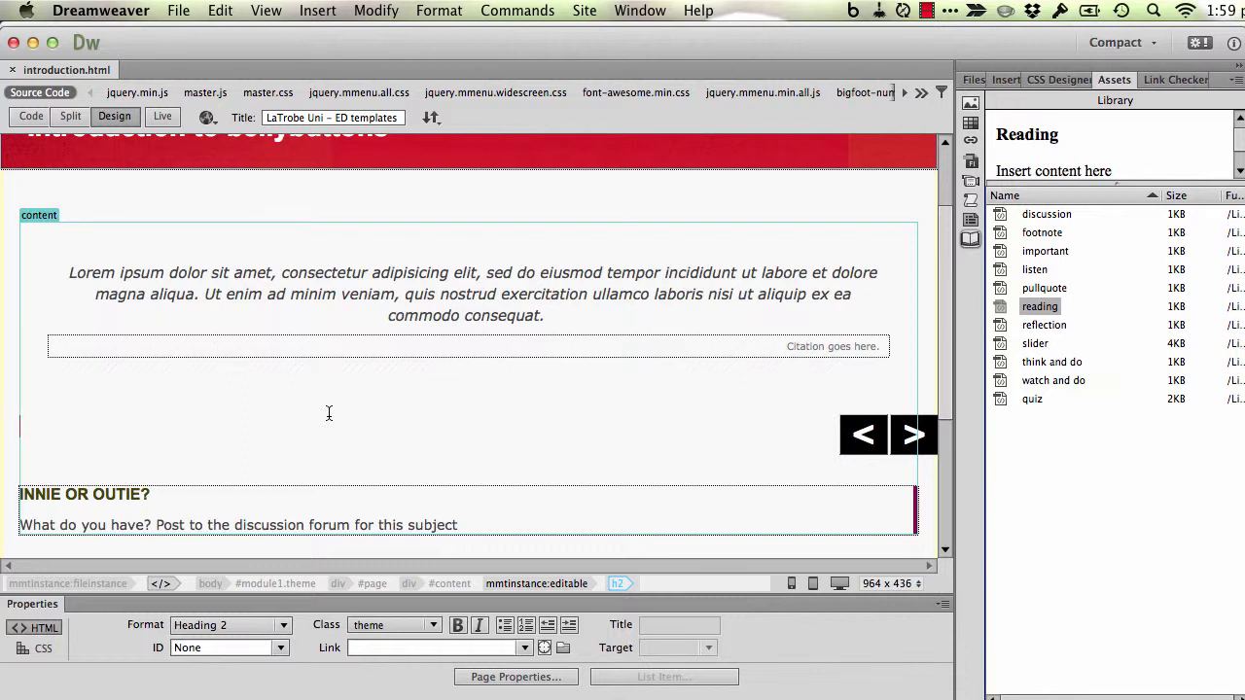
mouse_move(1095, 325)
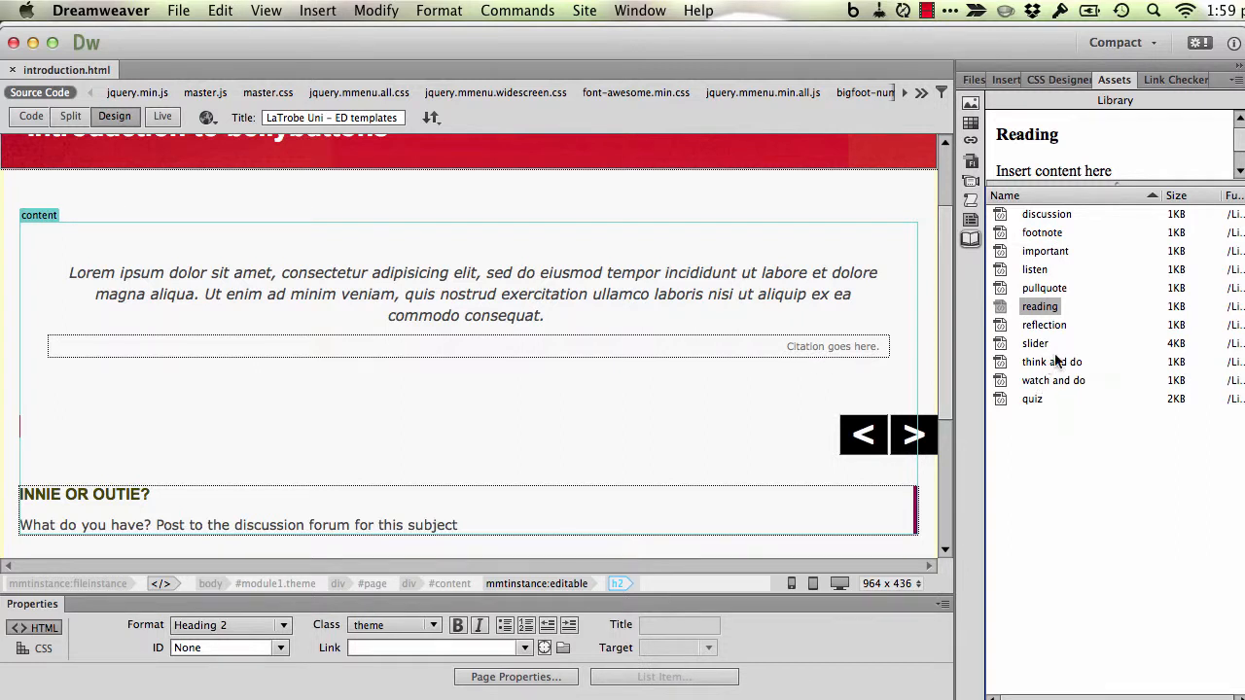
Insert the 'watch and do' library item and type test lines 'kjgjgfd' and 'gfk;gdf'.
left_click(1052, 380)
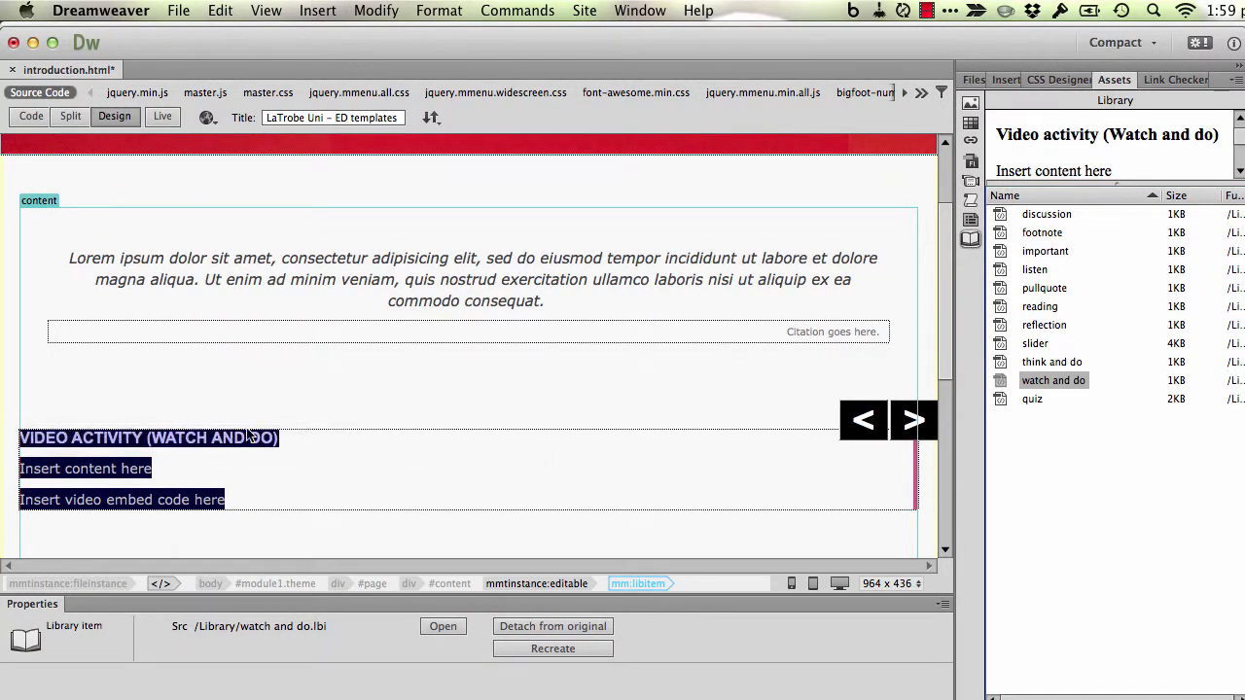
mouse_move(127, 455)
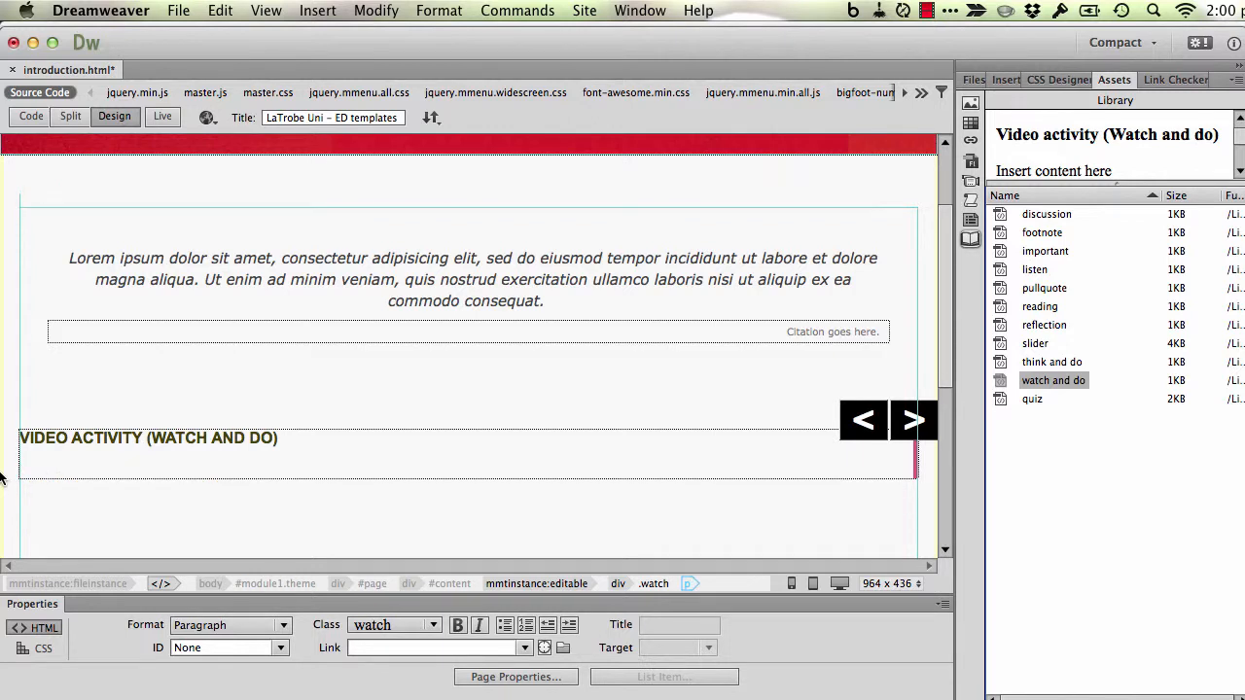
type("kjgjgfd")
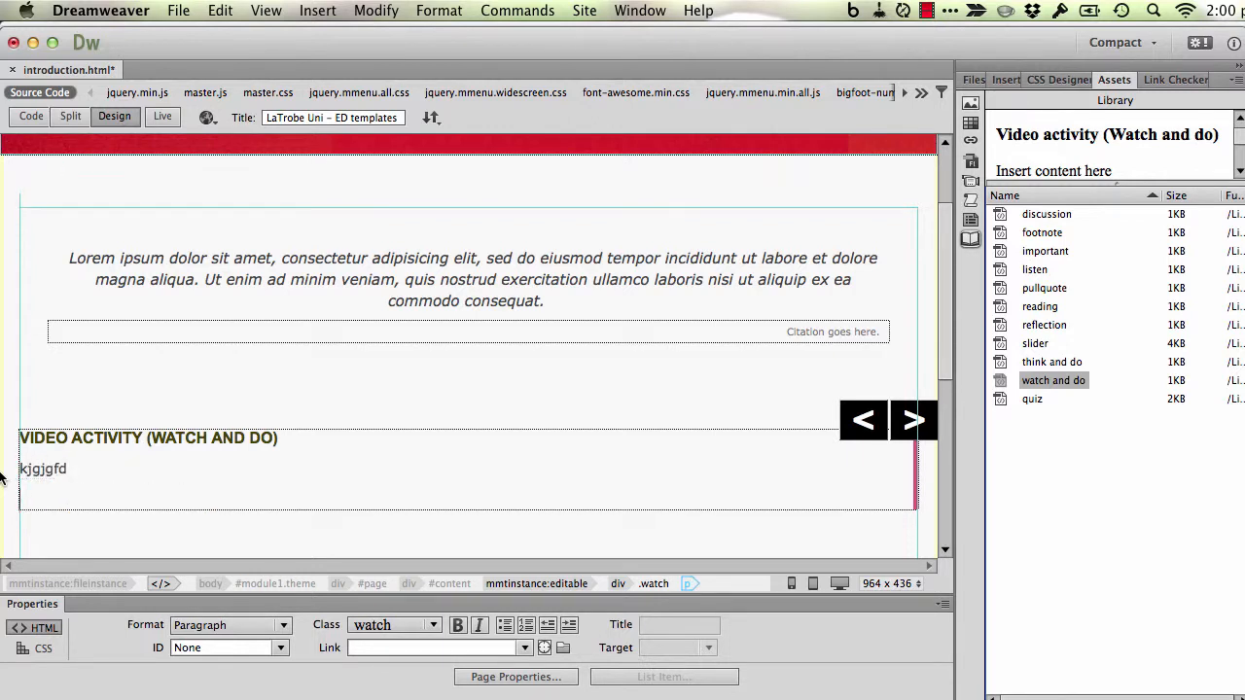
type("gfk;gdf")
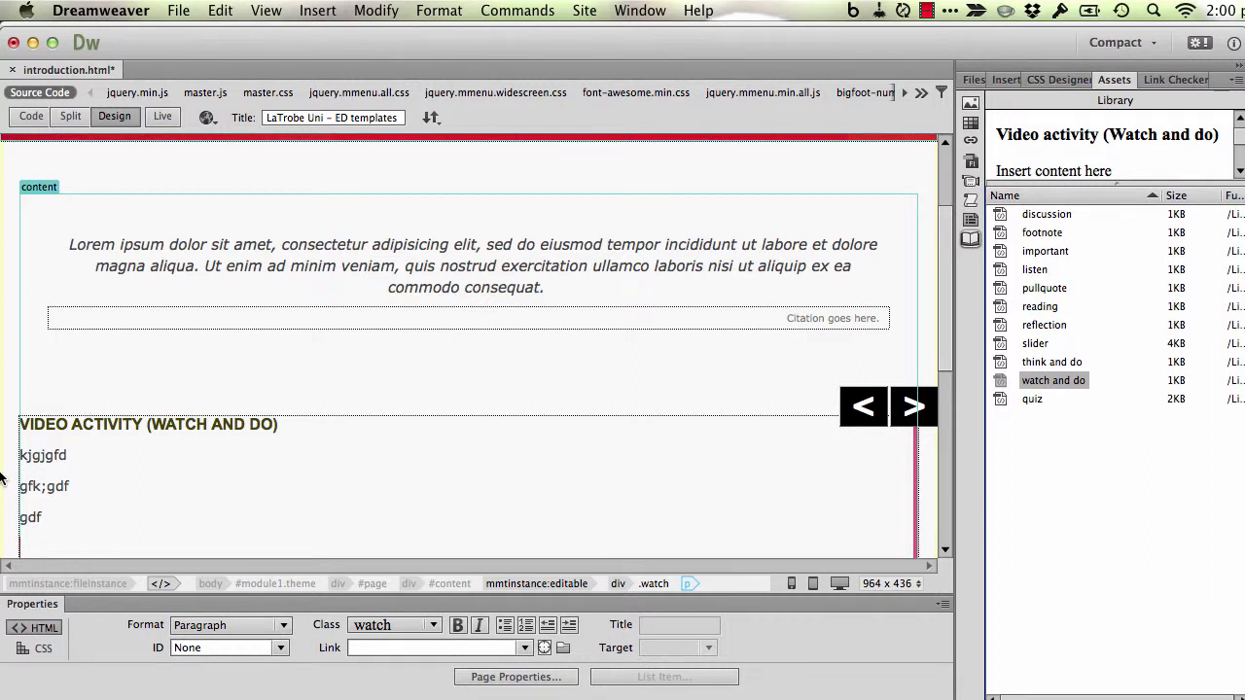
mouse_move(1126, 274)
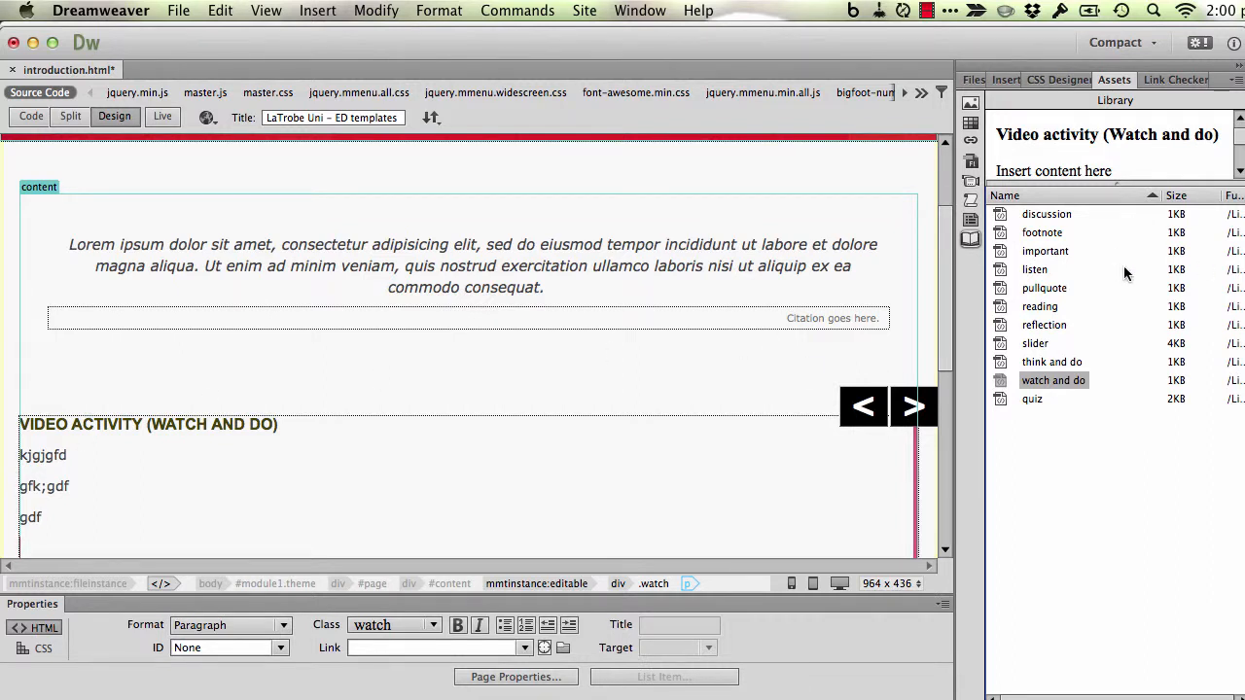
mouse_move(1057, 232)
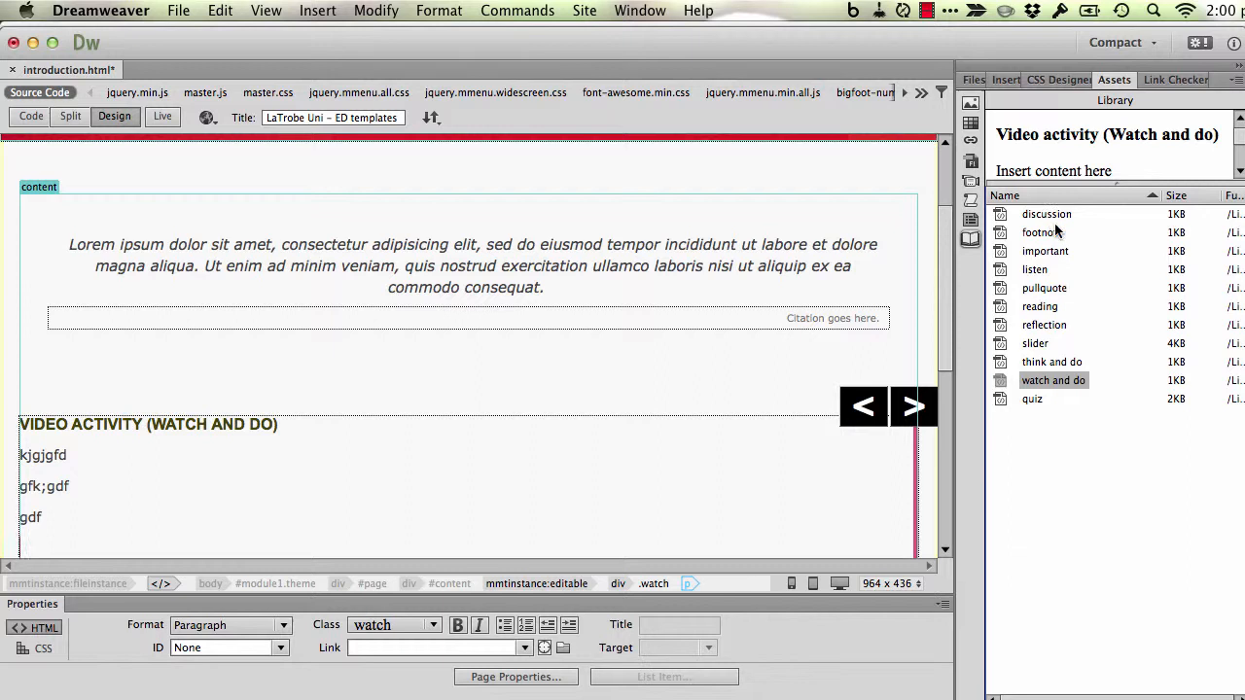
Insert the pullquote library item into the watch box and fill it with Lorem ipsum.
left_click(1044, 288)
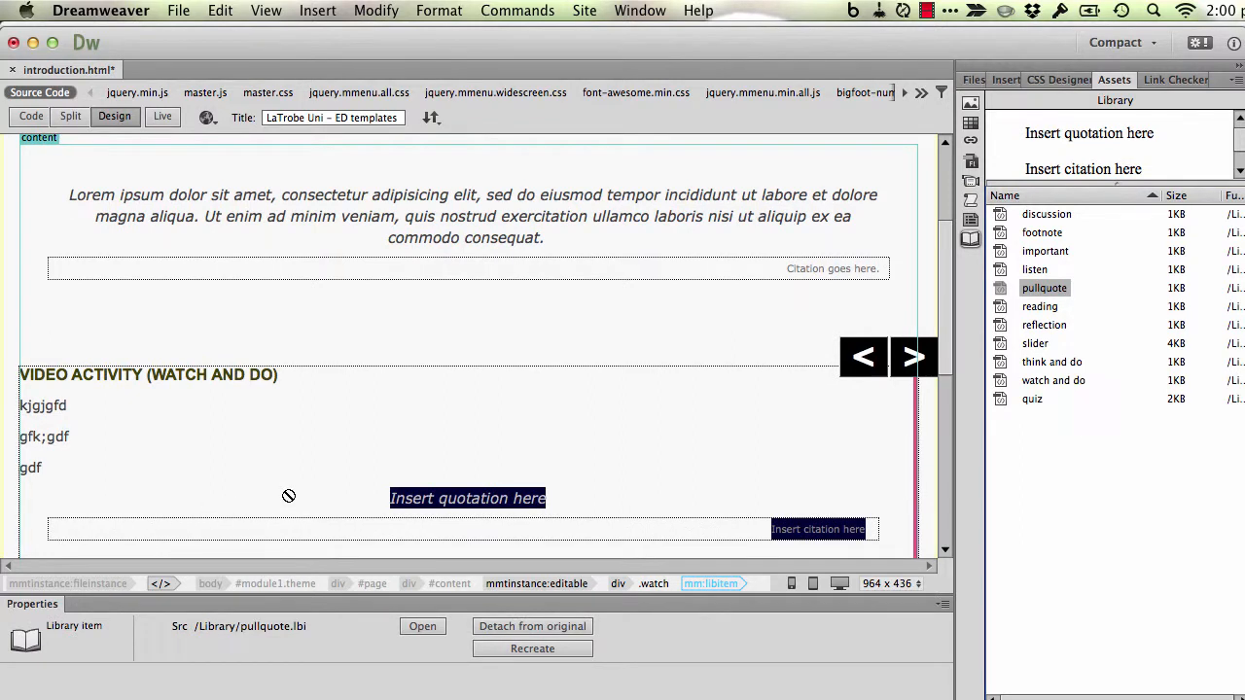
mouse_move(532, 625)
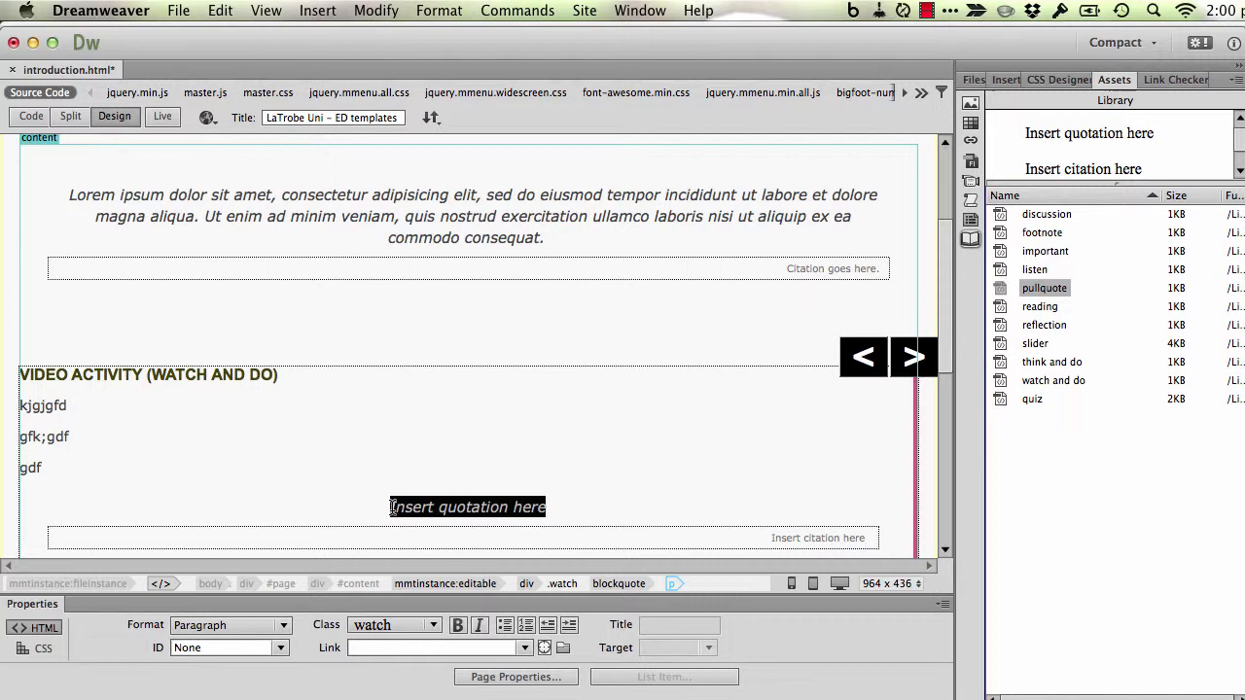
type("lips")
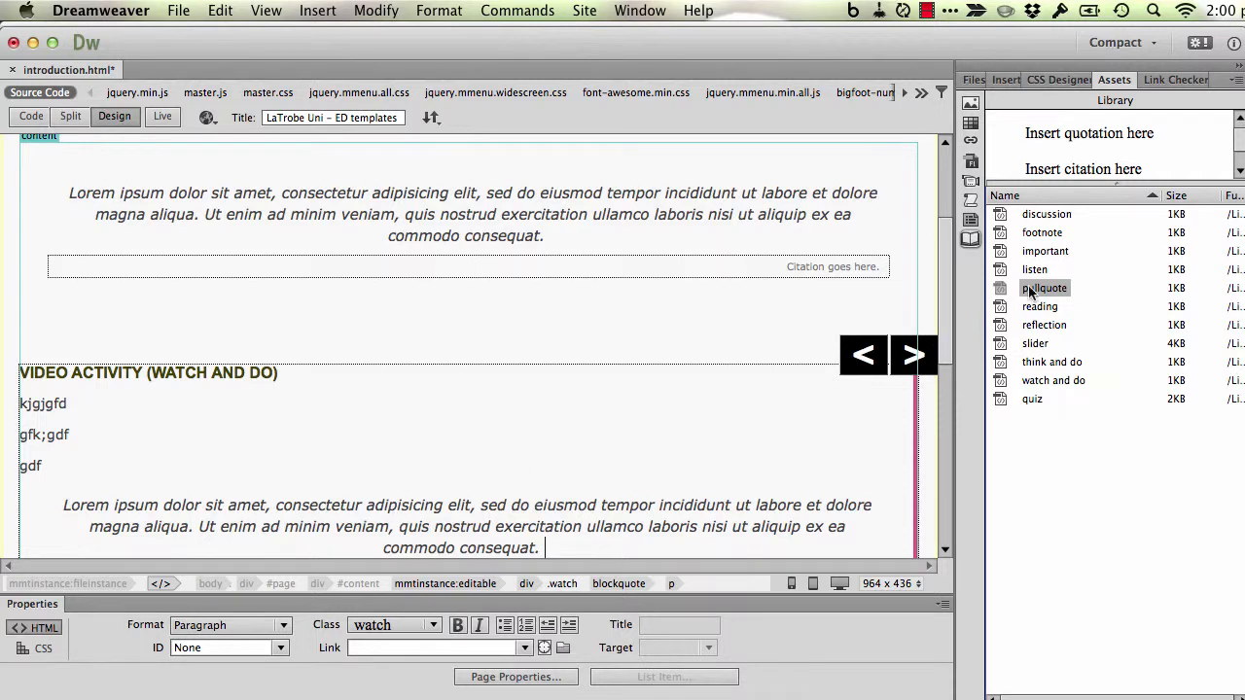
scroll("down", 3)
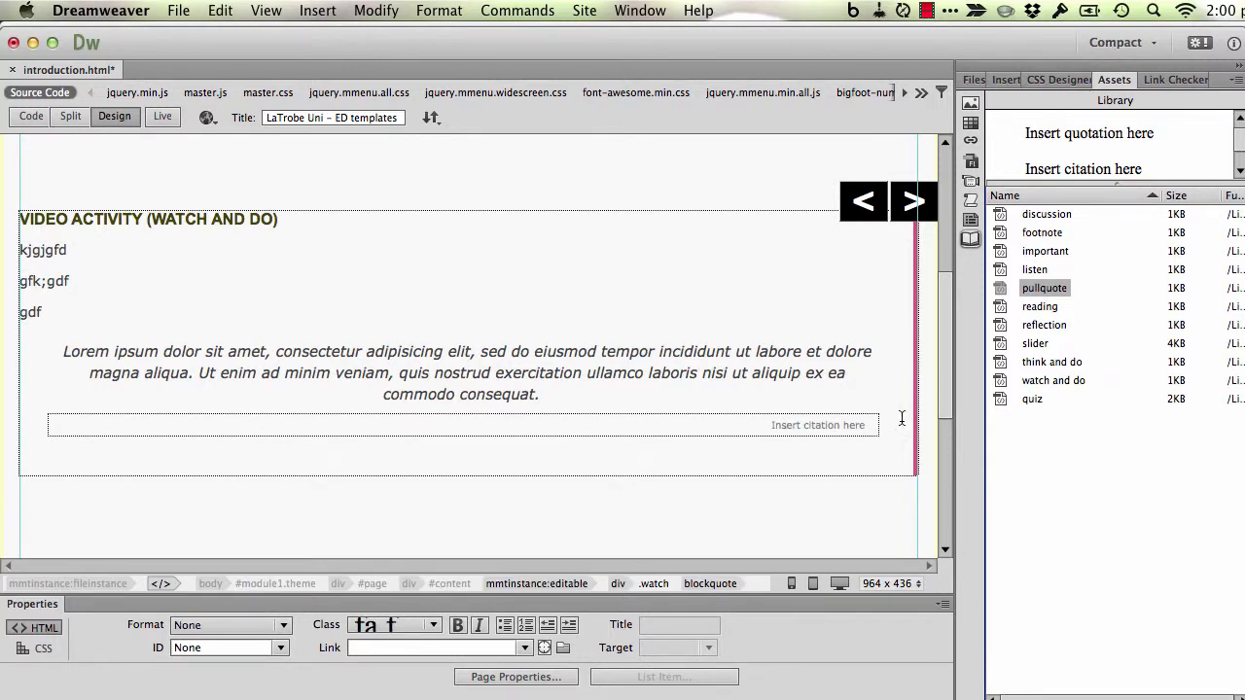
left_click(41, 312)
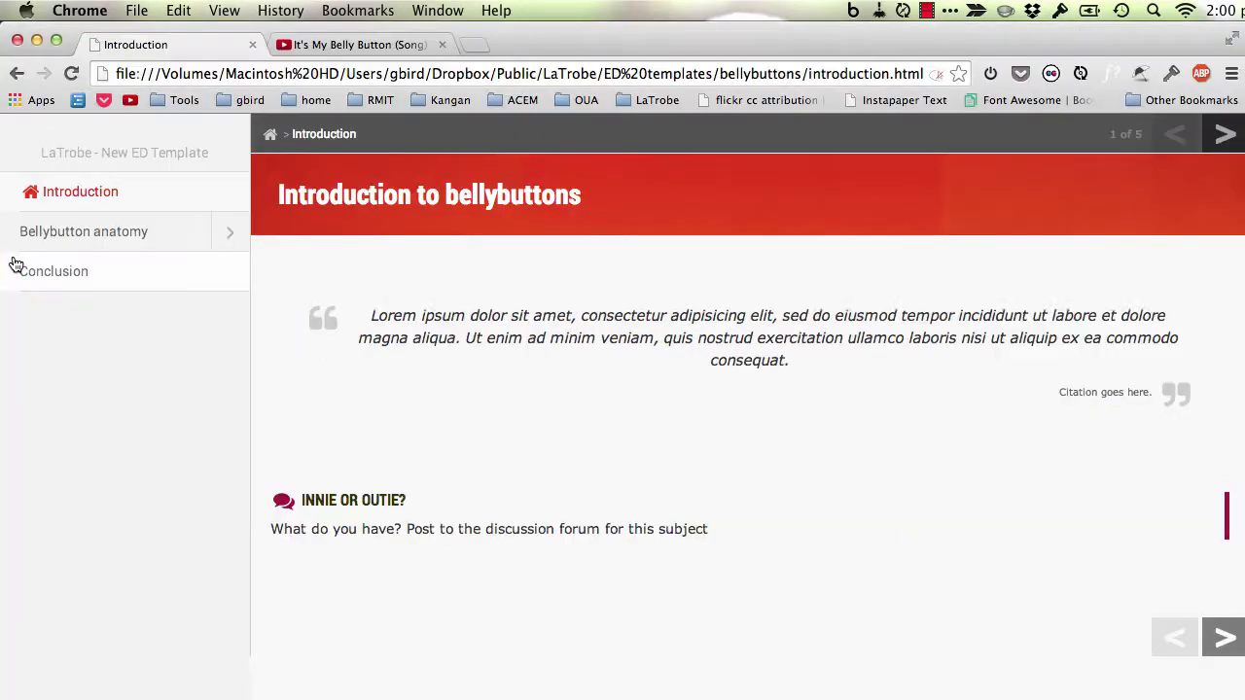
Copy the YouTube embed code for It's My Belly Button (Song) via Share > Embed.
left_click(360, 45)
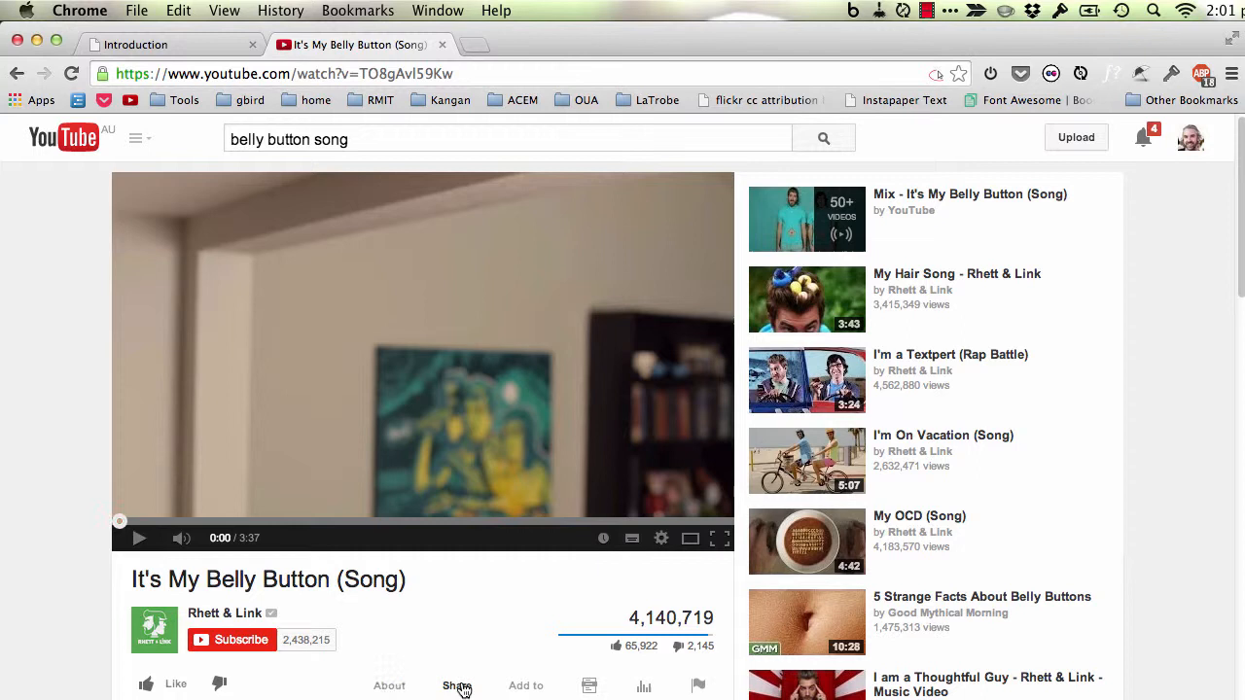
scroll("down", 3)
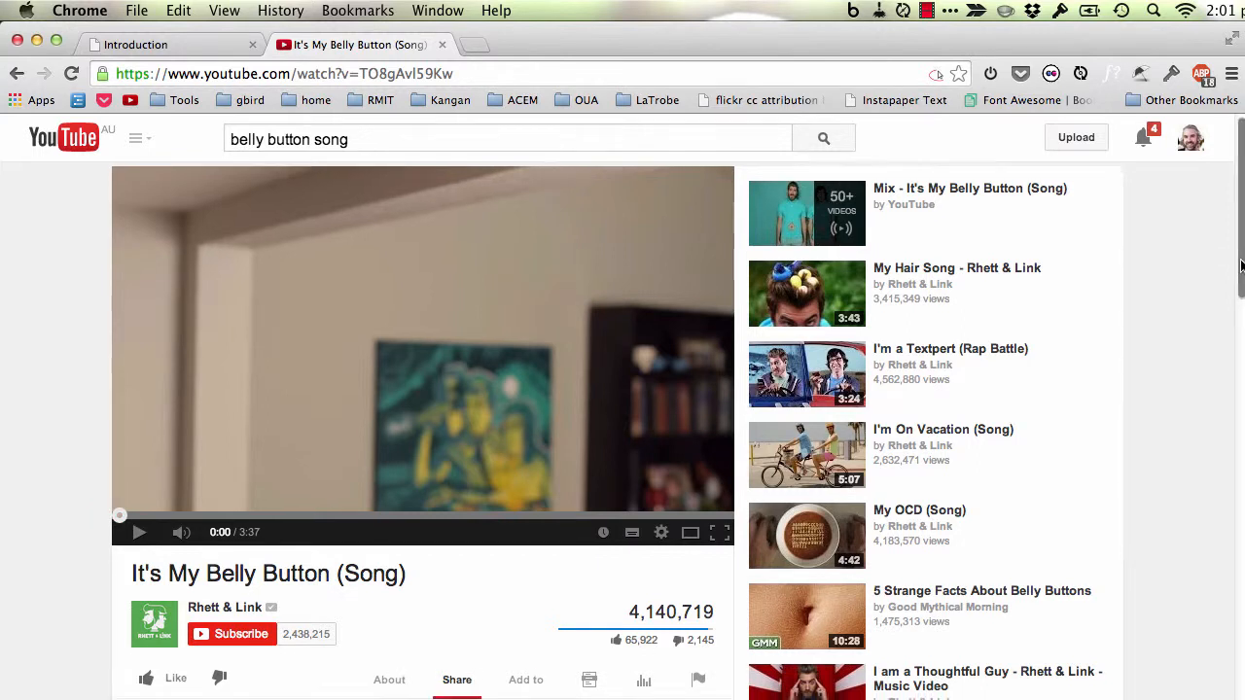
left_click(456, 679)
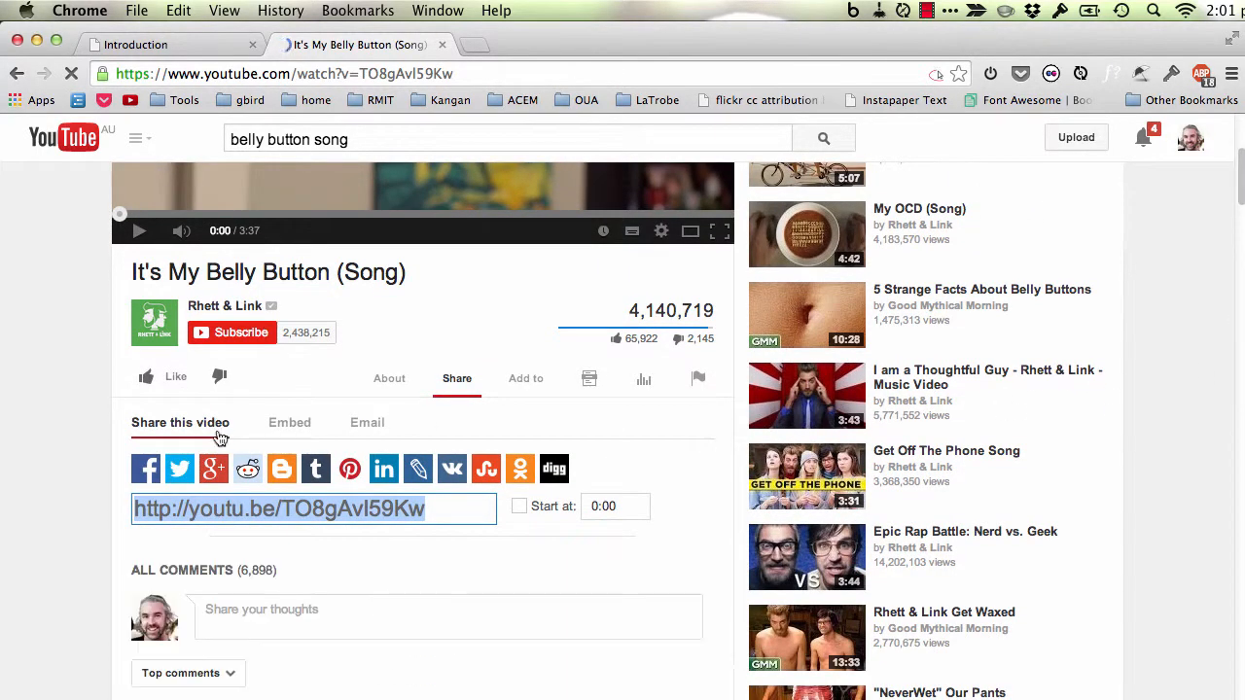
left_click(289, 422)
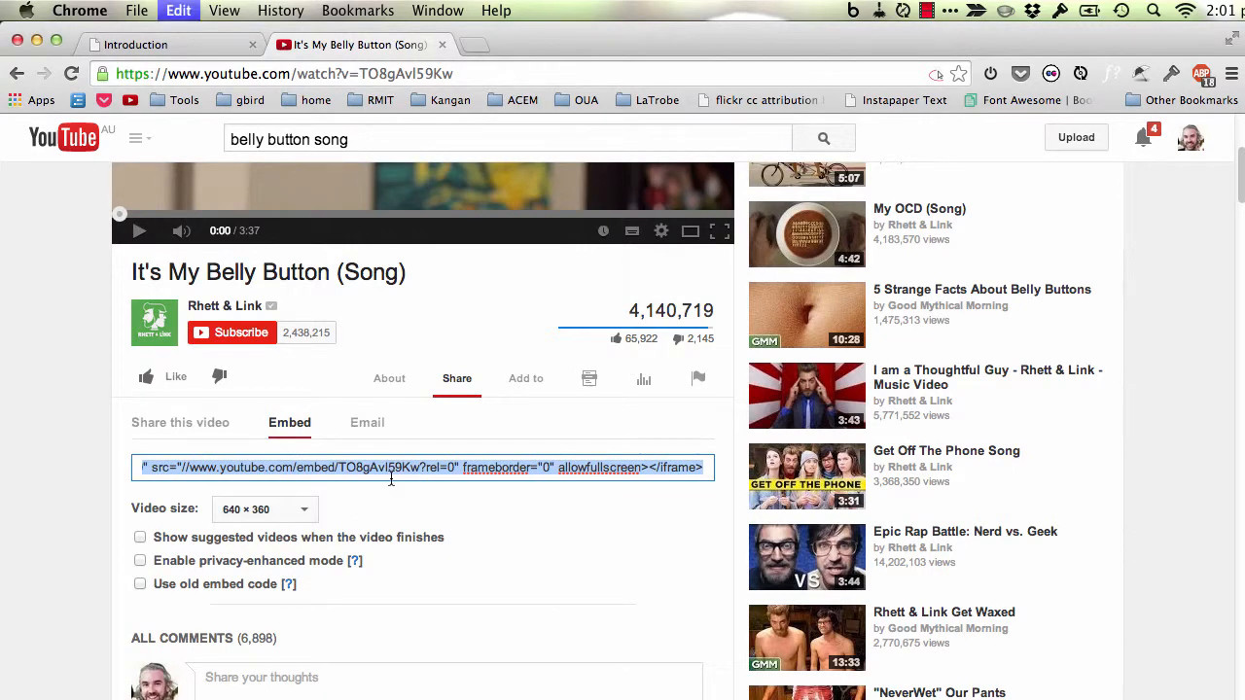
left_click(134, 45)
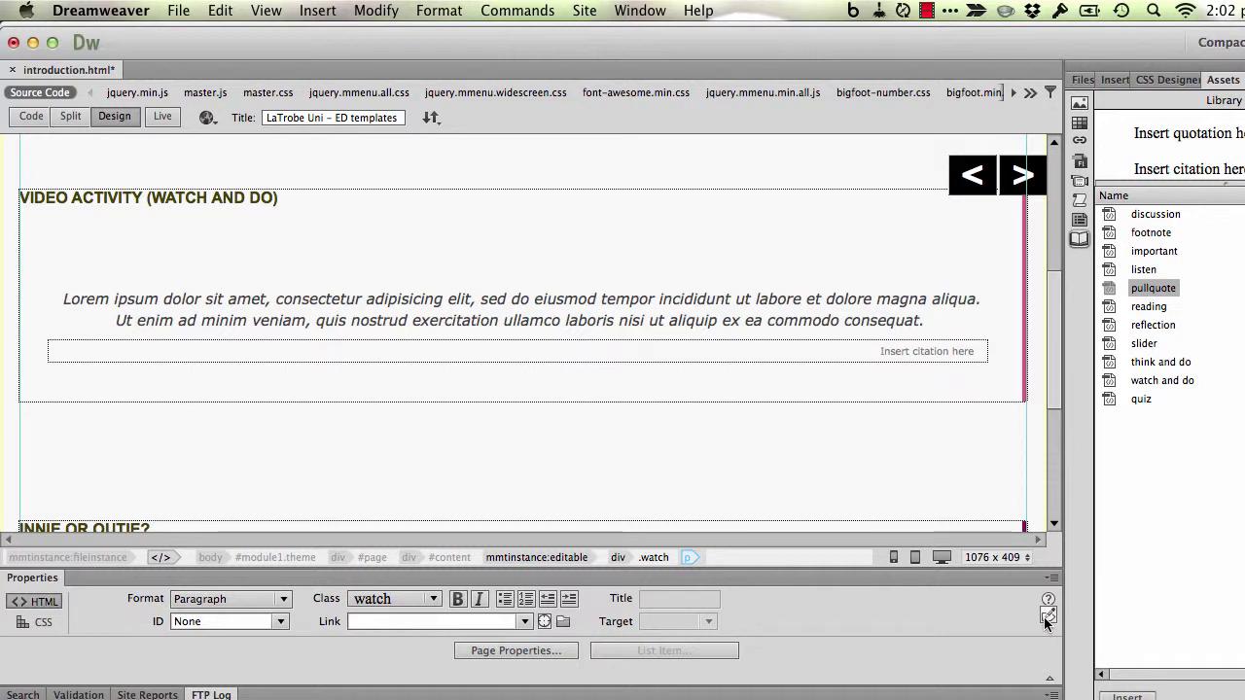
Replace the test lines with the YouTube iframe above the pull quote and save.
left_click(1048, 614)
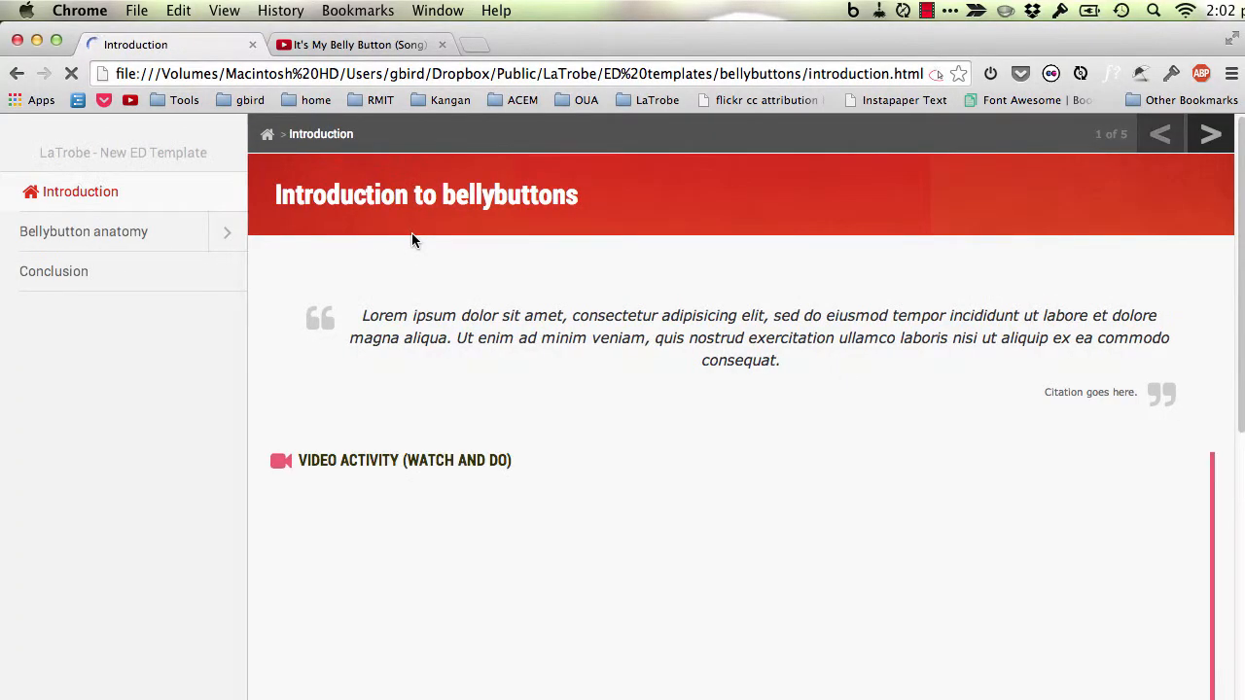
Scroll the Chrome preview down to the embedded belly button video and pull quote.
scroll("down", 3)
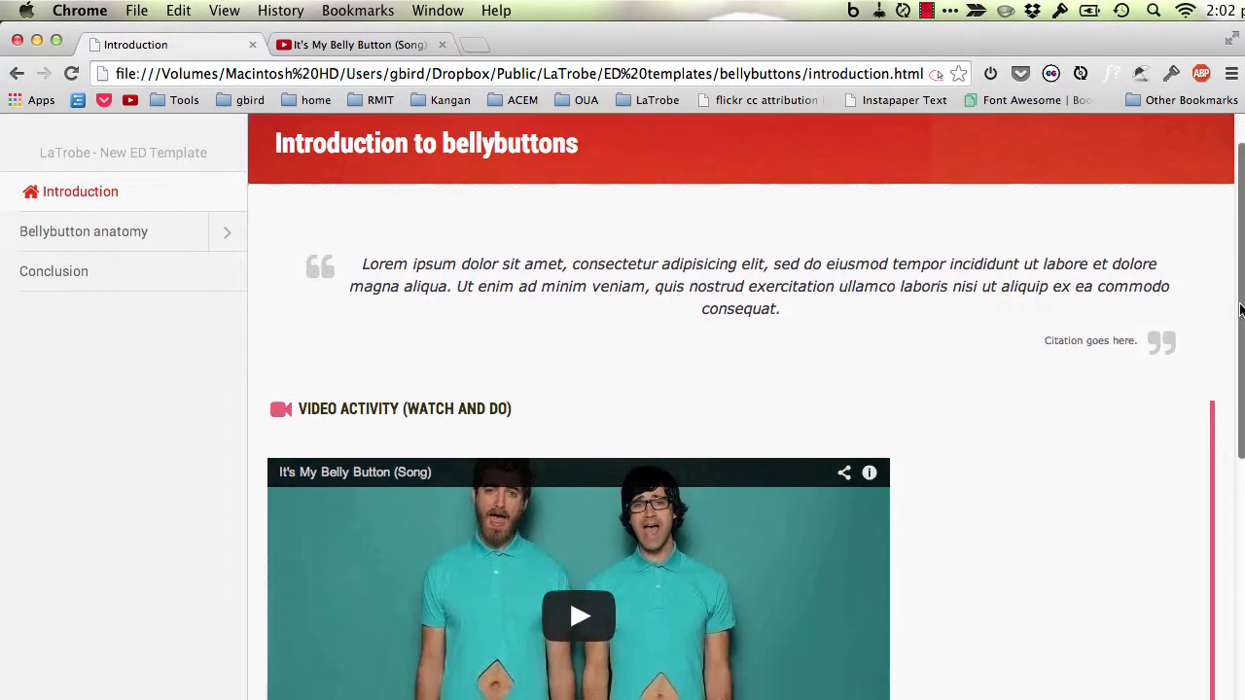
scroll("down", 3)
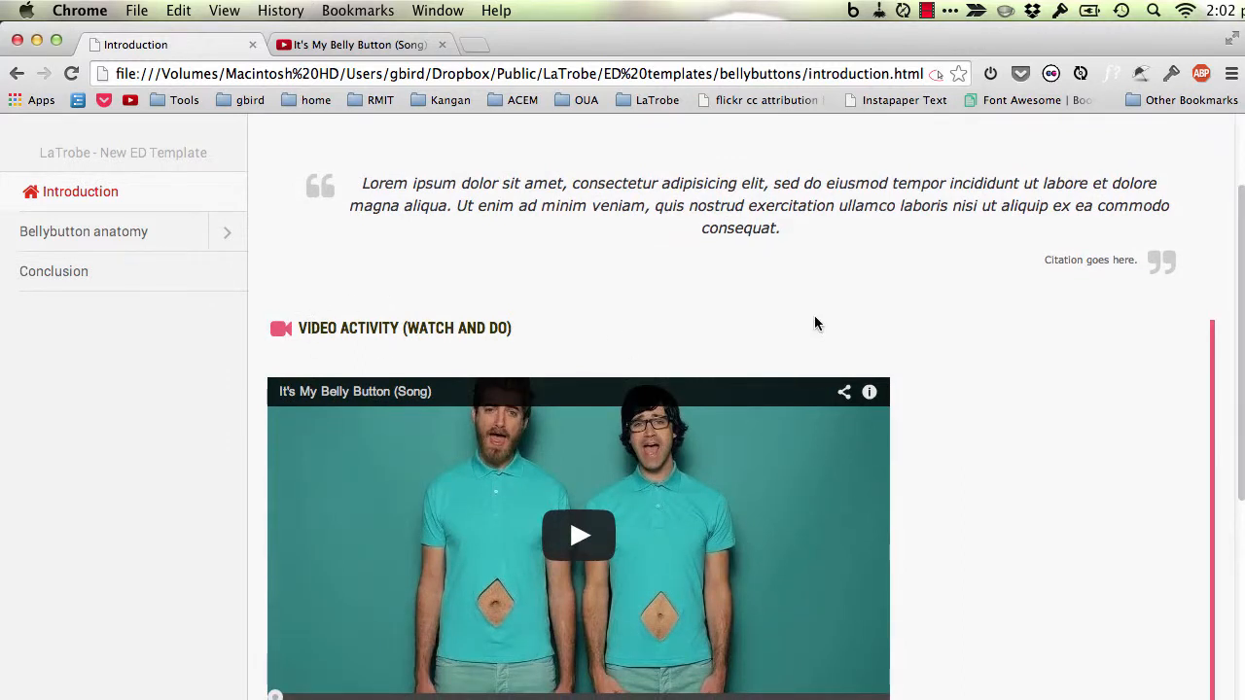
scroll("down", 3)
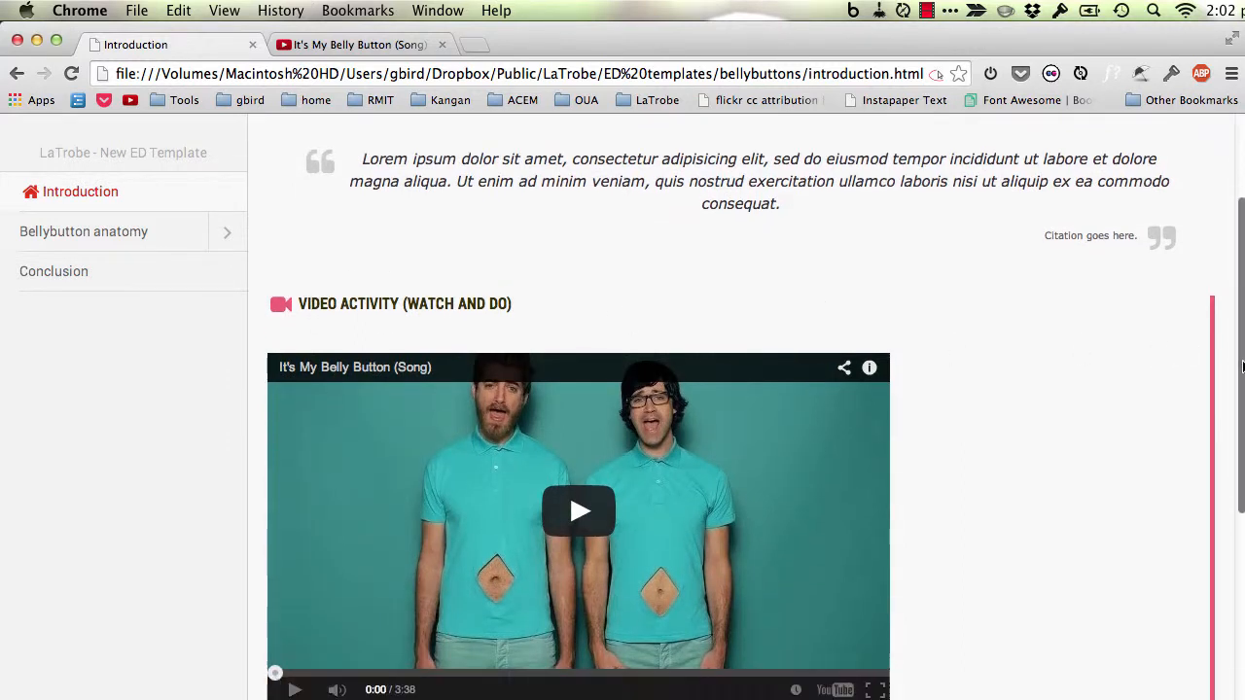
scroll("down", 3)
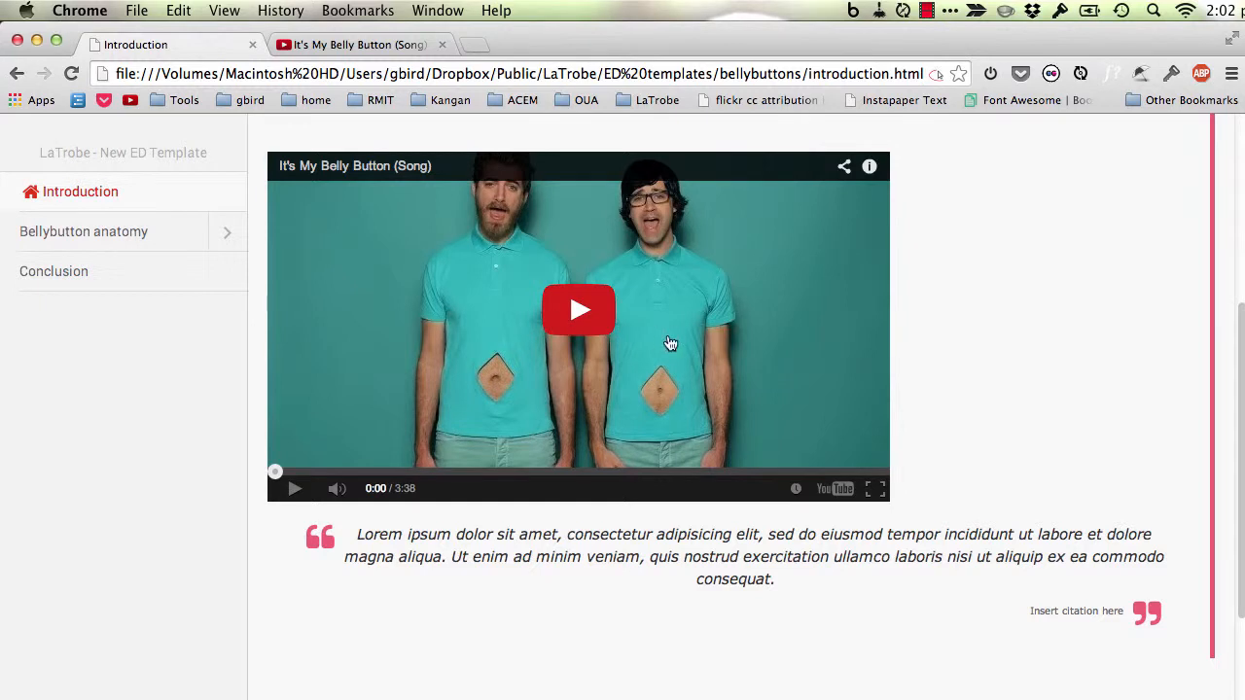
mouse_move(951, 581)
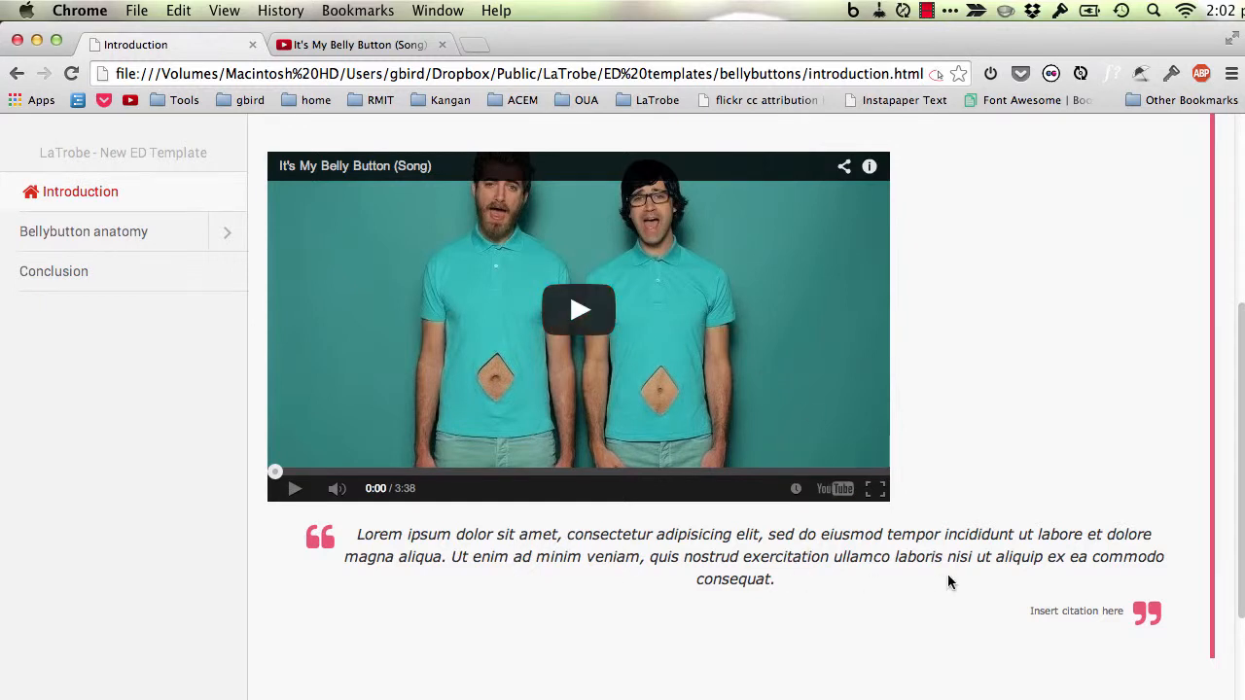